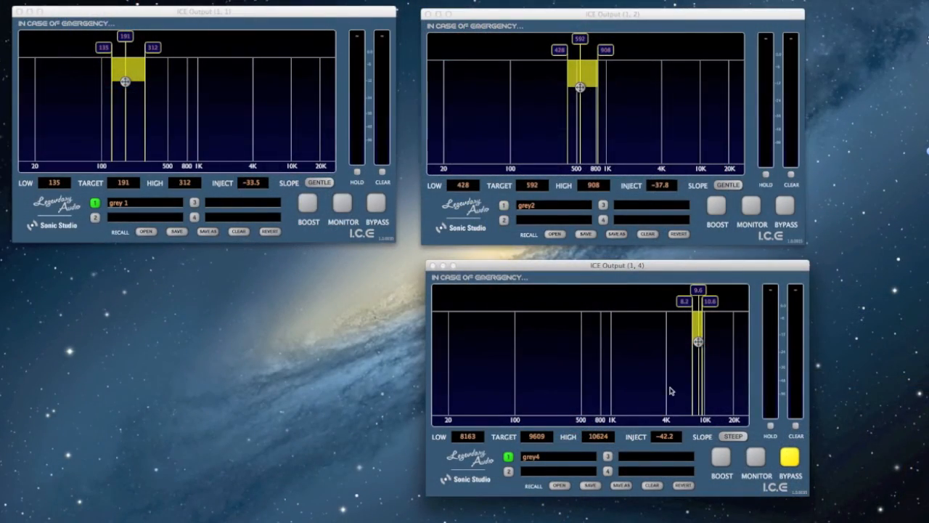
mouse_move(711, 349)
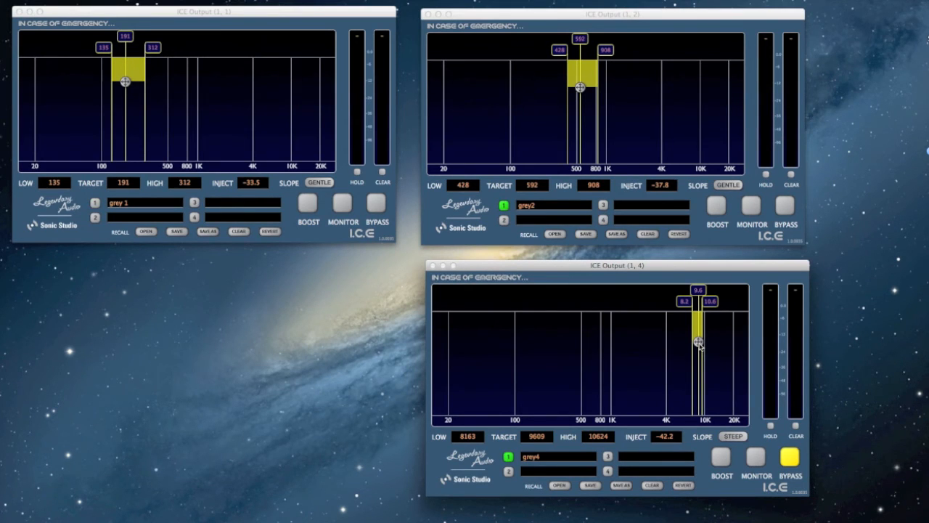
mouse_move(694, 364)
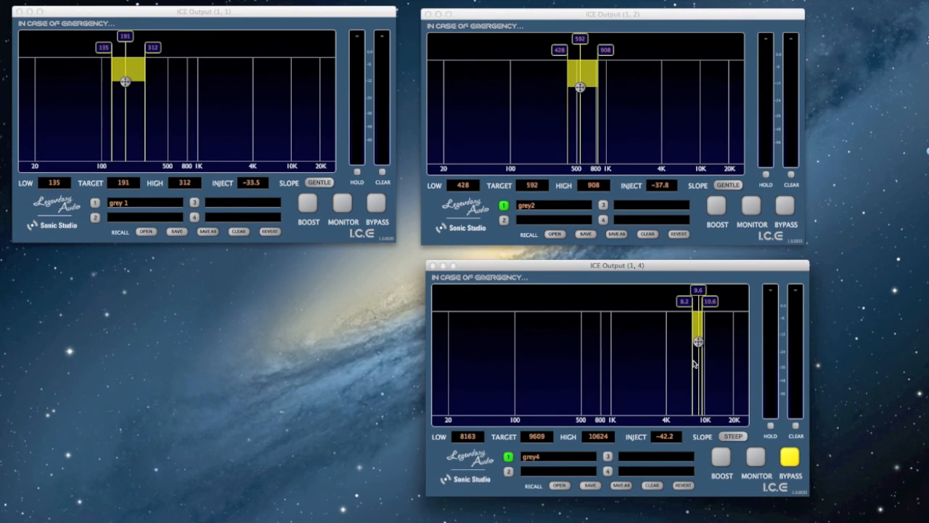
mouse_move(694, 374)
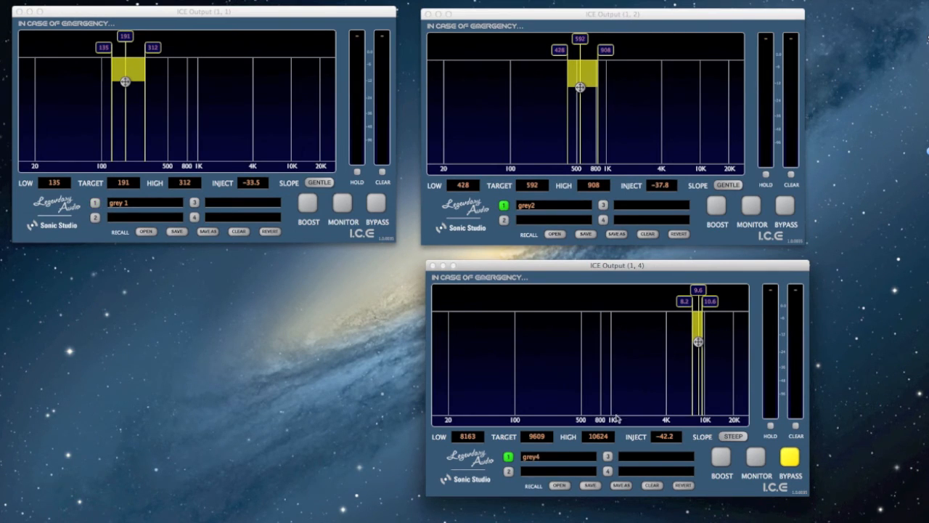
mouse_move(607, 374)
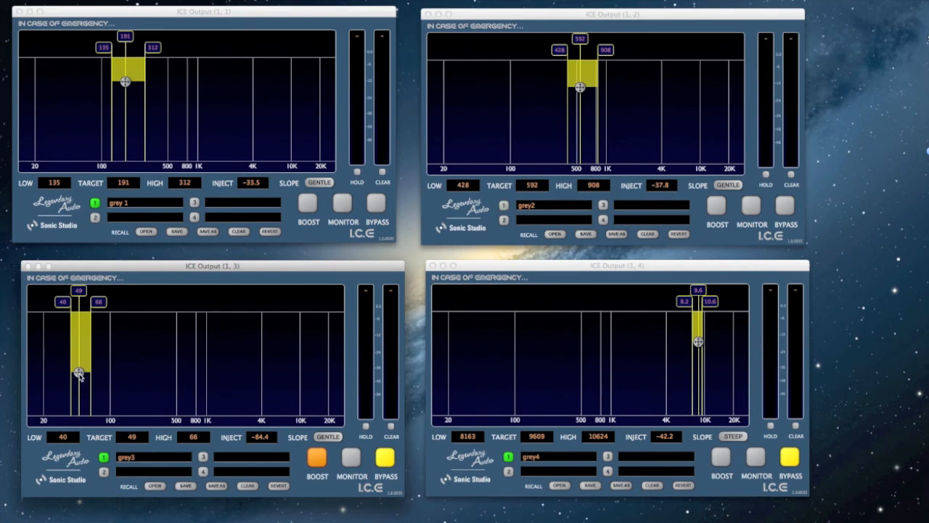
- Adjust the 49 Hz sub-bass band's inject level, settling around -80.7 dB
left_click_drag(79, 372, 79, 402)
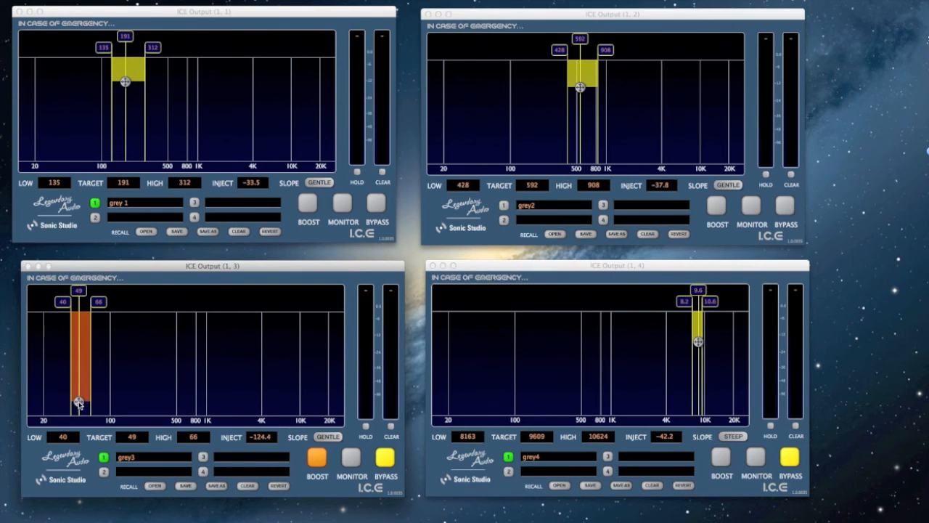
left_click_drag(79, 403, 78, 391)
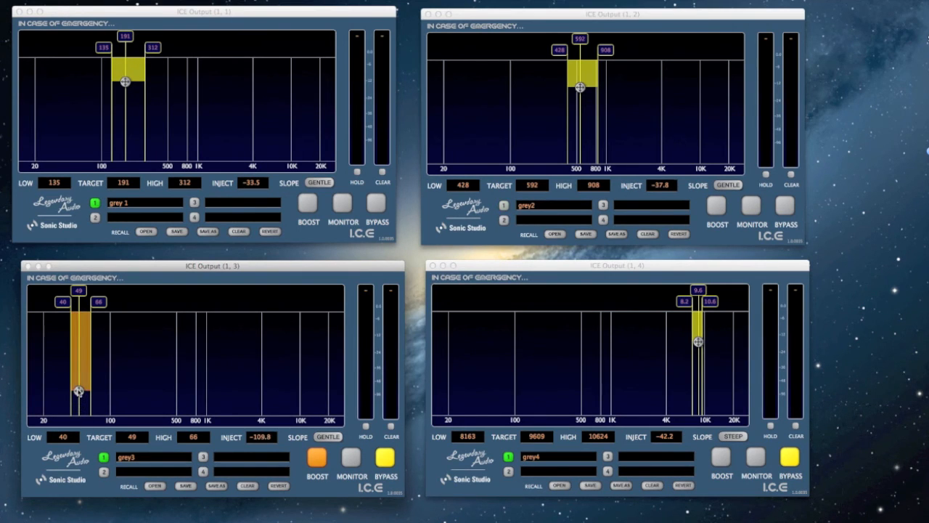
left_click_drag(78, 391, 78, 384)
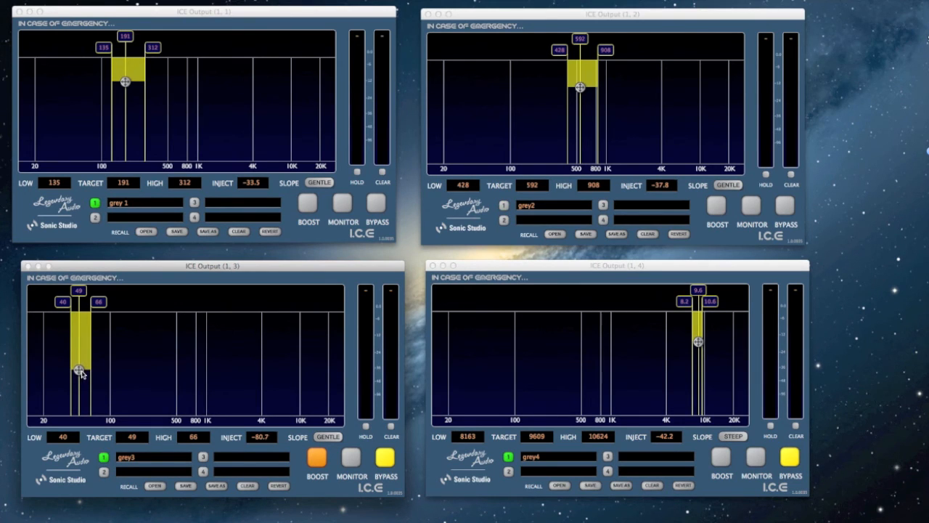
- Fine-tune the 49 Hz sub-bass inject level to -85.8 dB
left_click_drag(79, 371, 80, 375)
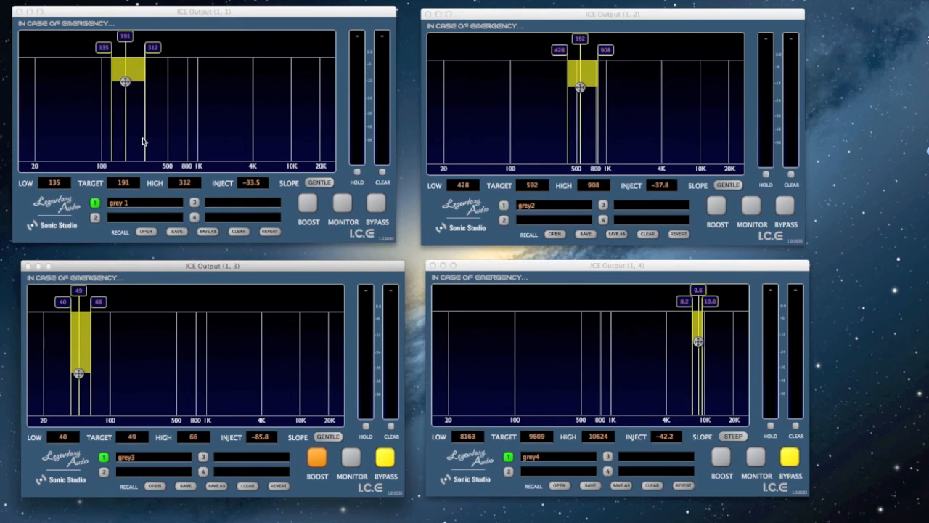
mouse_move(612, 152)
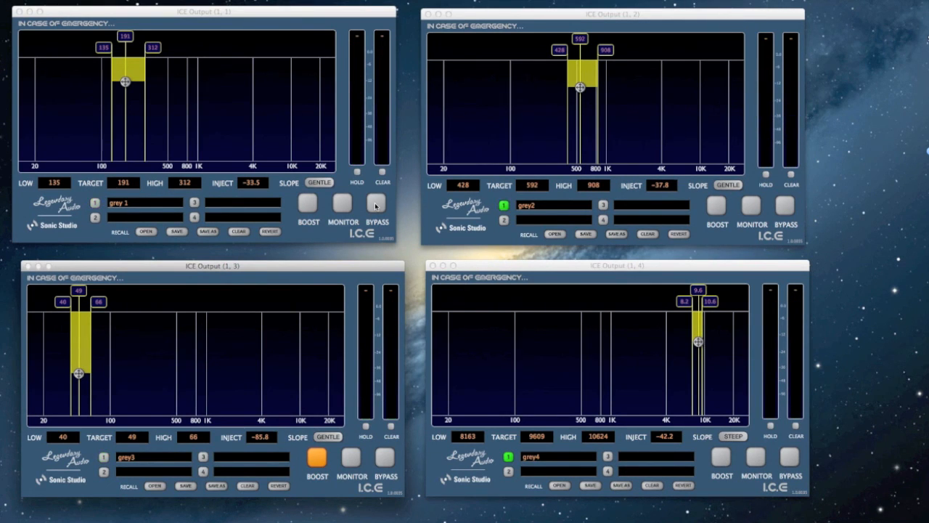
mouse_move(235, 138)
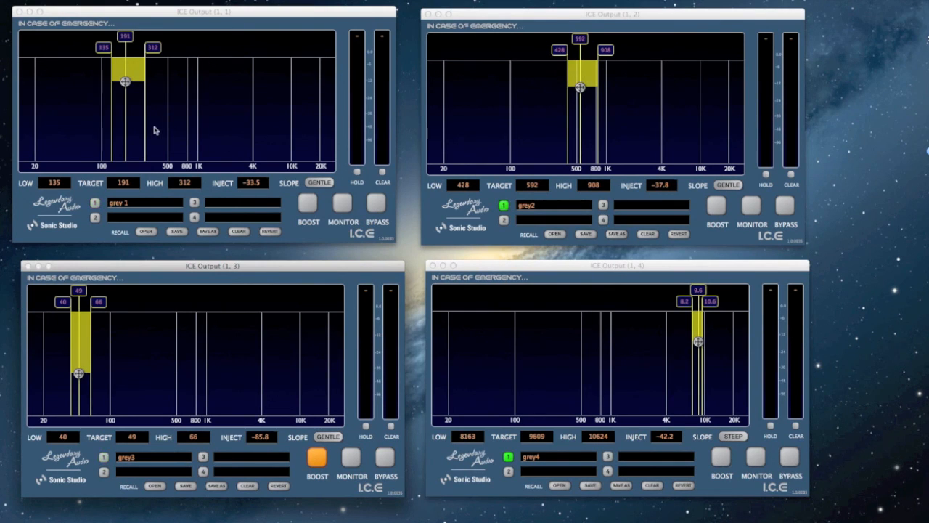
mouse_move(469, 141)
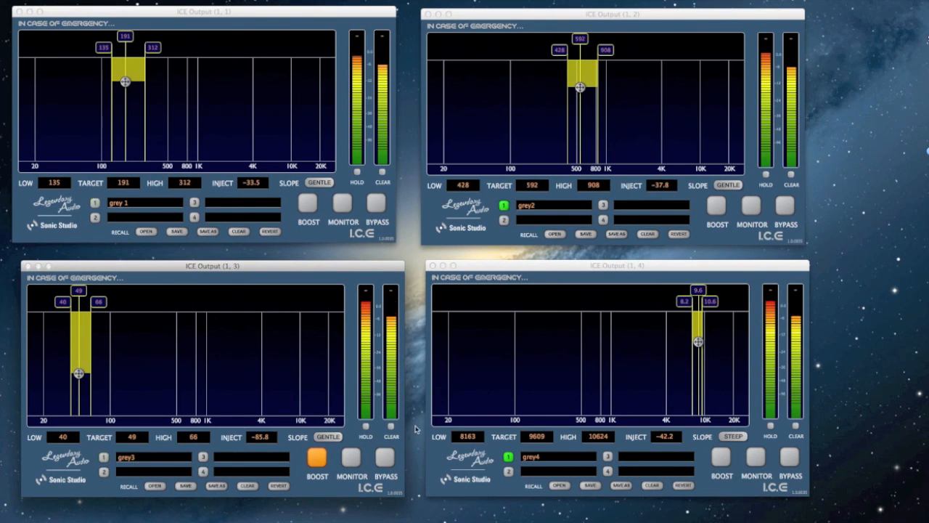
mouse_move(458, 379)
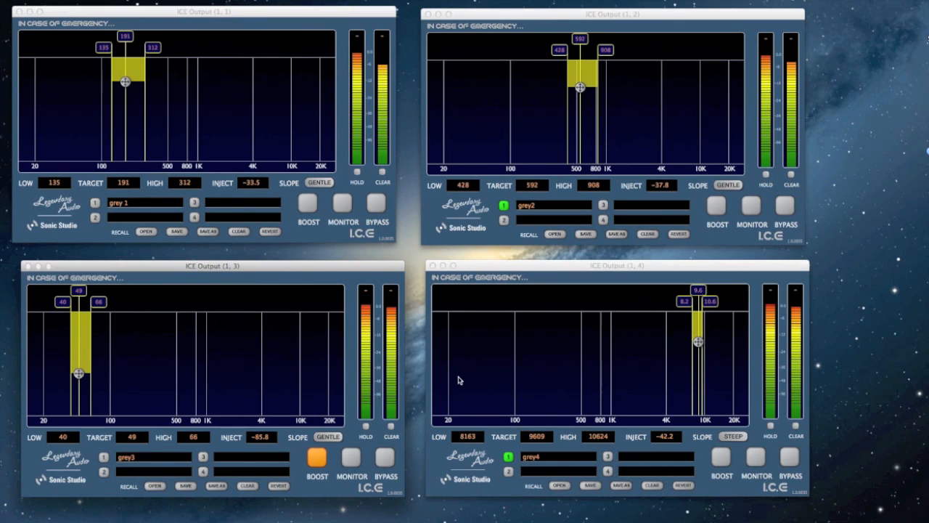